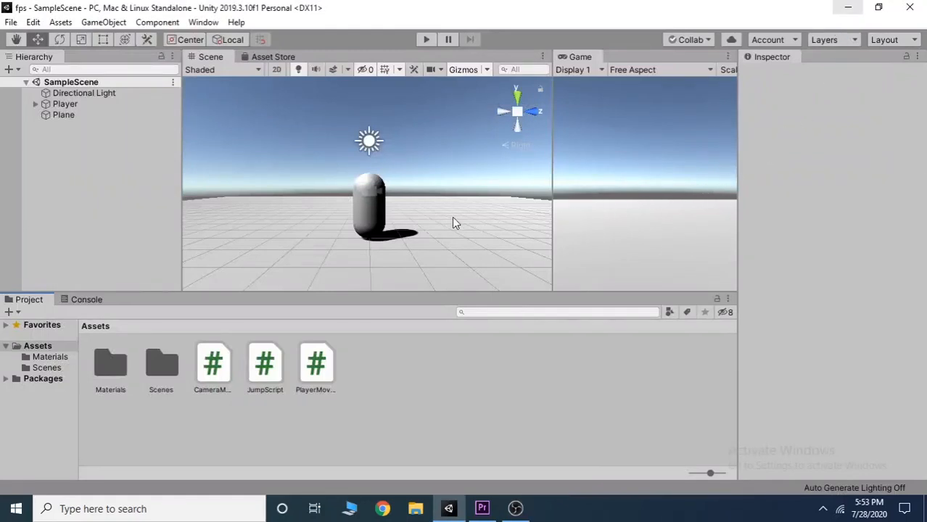
{"action": "mouse_move", "coordinate": [586, 220]}
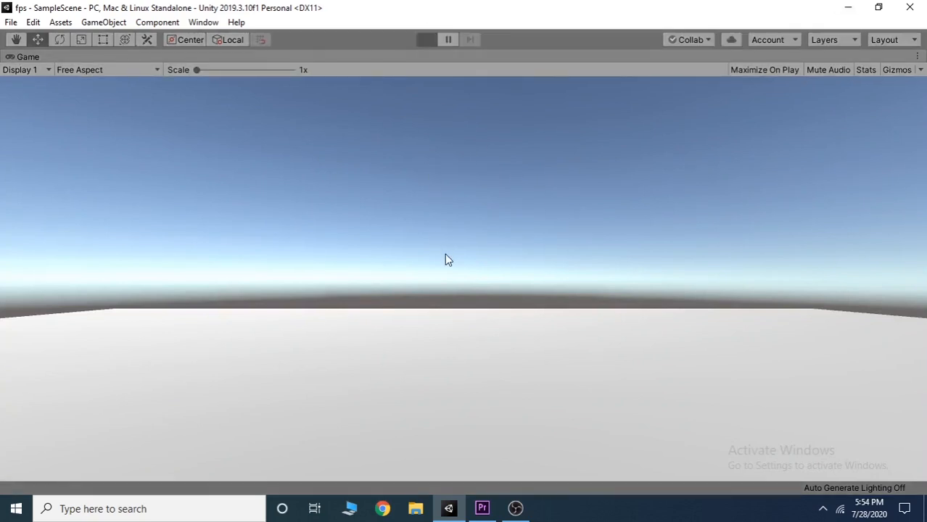
Create and attach a new SprintScript to the Player capsule, then open it in Visual Studio.
{"action": "left_click", "coordinate": [427, 39]}
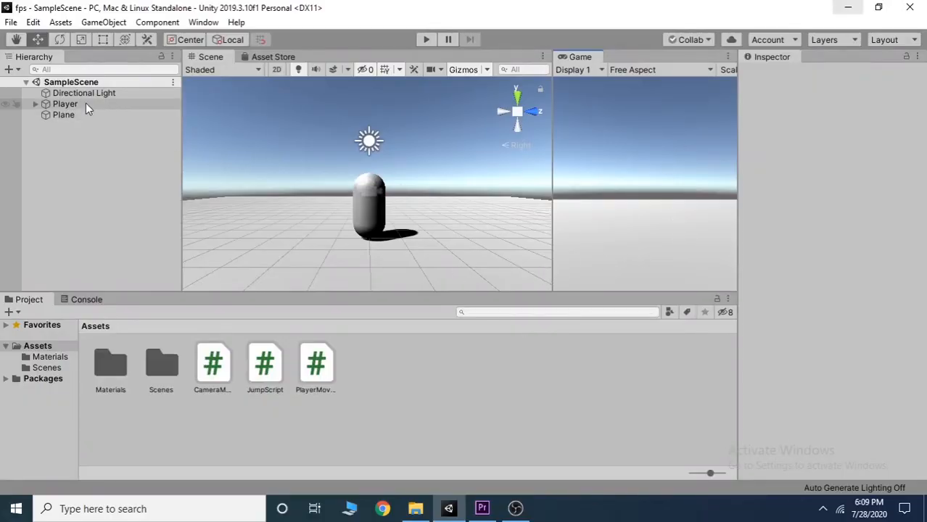
{"action": "left_click", "coordinate": [65, 105]}
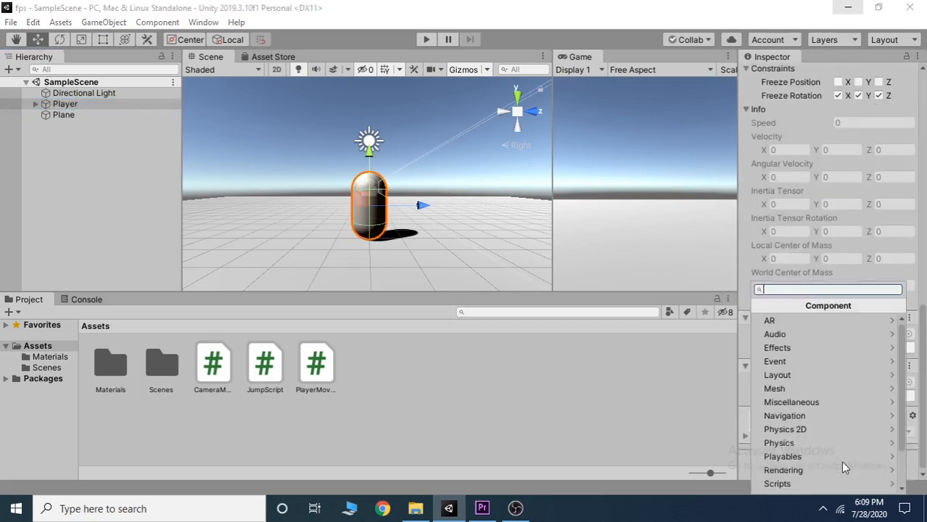
{"action": "type", "text": "s"}
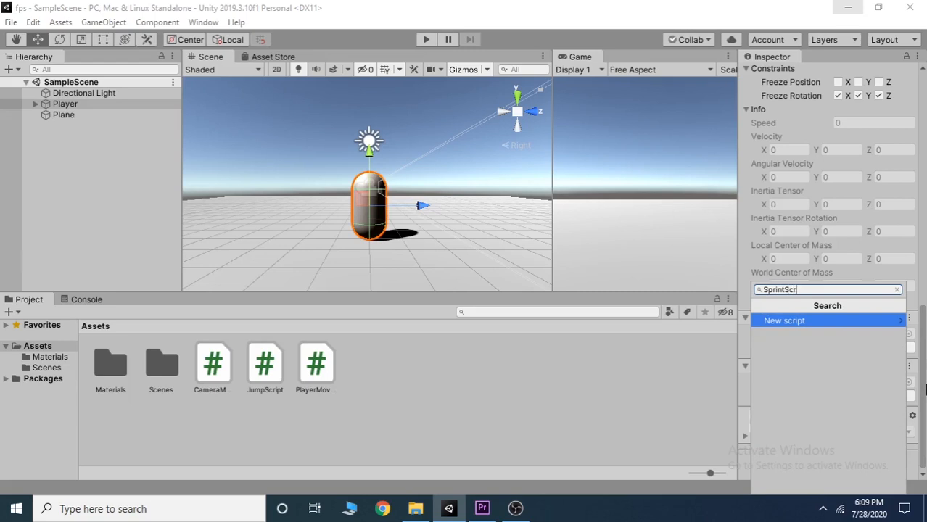
{"action": "type", "text": "ipt"}
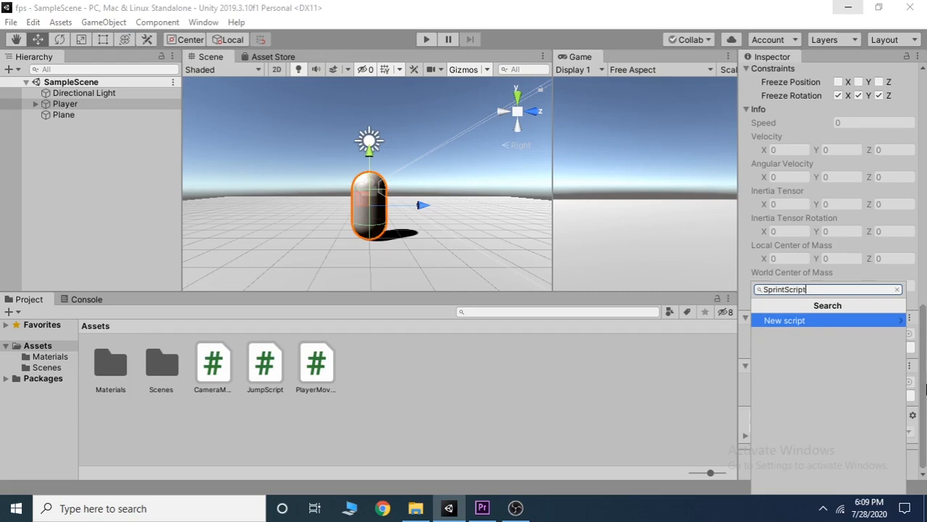
{"action": "left_click", "coordinate": [783, 320]}
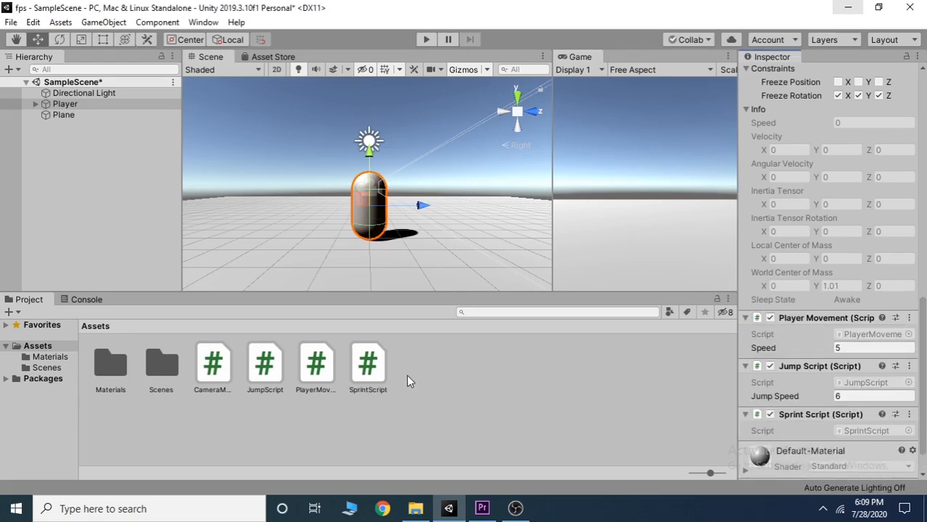
{"action": "double_click", "coordinate": [368, 363]}
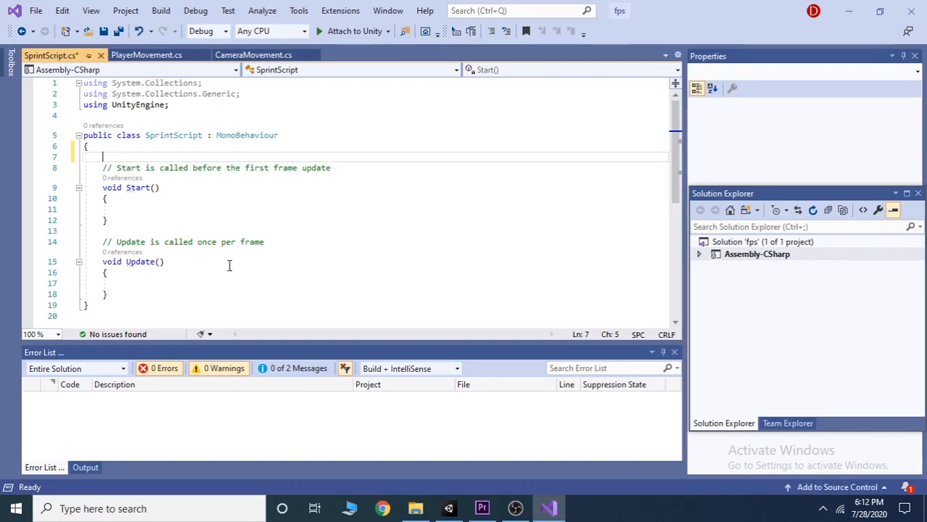
Declare a PlayerMovement field named movement above Start().
{"action": "type", "text": "Pla"}
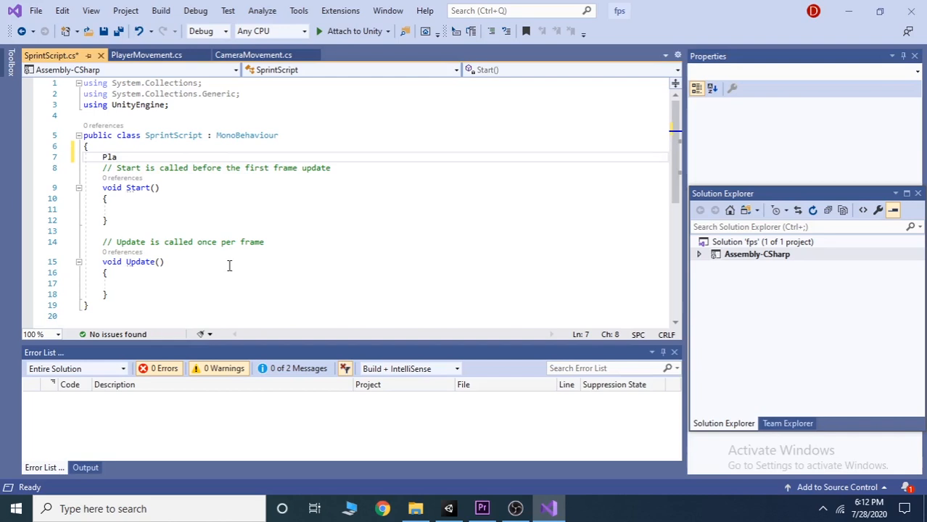
{"action": "type", "text": "yerM"}
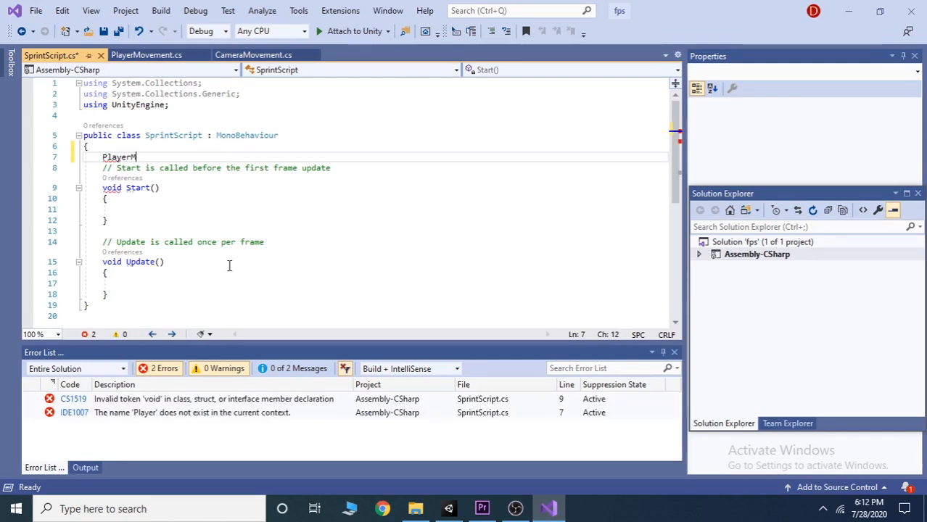
{"action": "type", "text": "ove"}
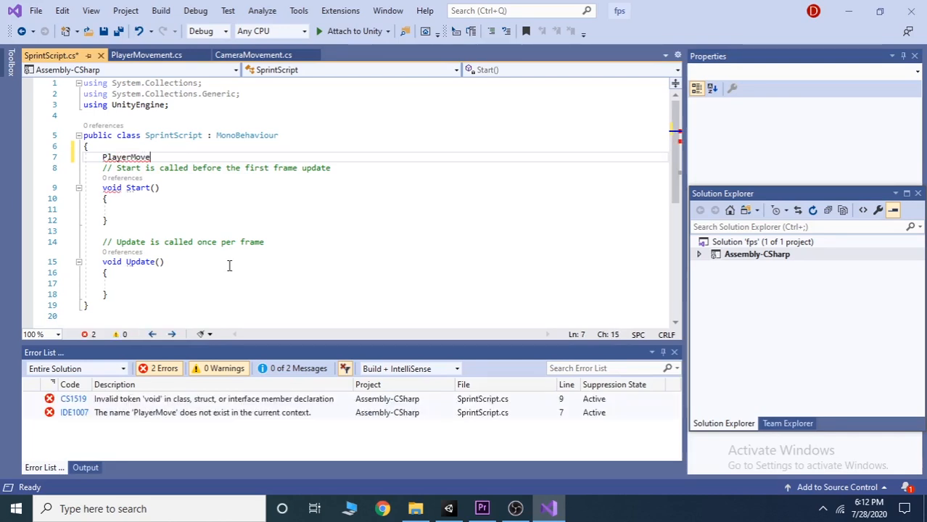
{"action": "type", "text": "ment"}
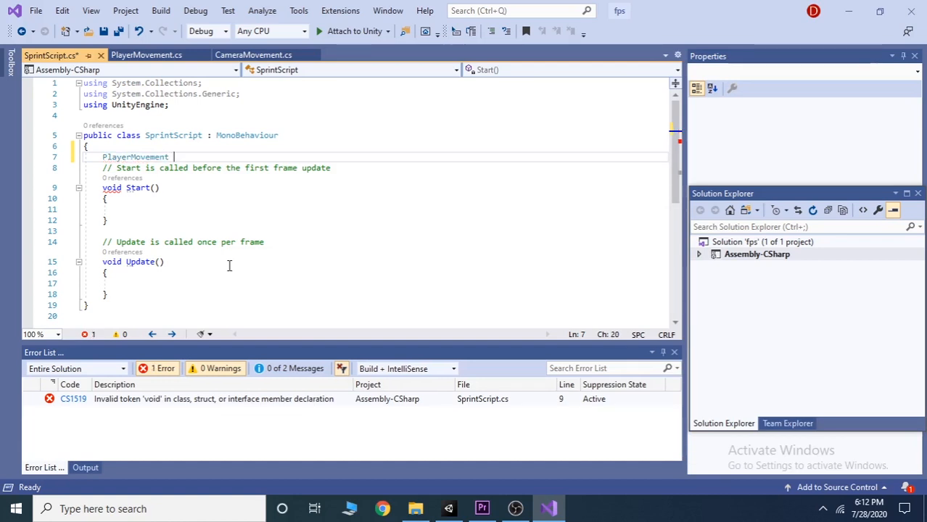
{"action": "type", "text": "movement;"}
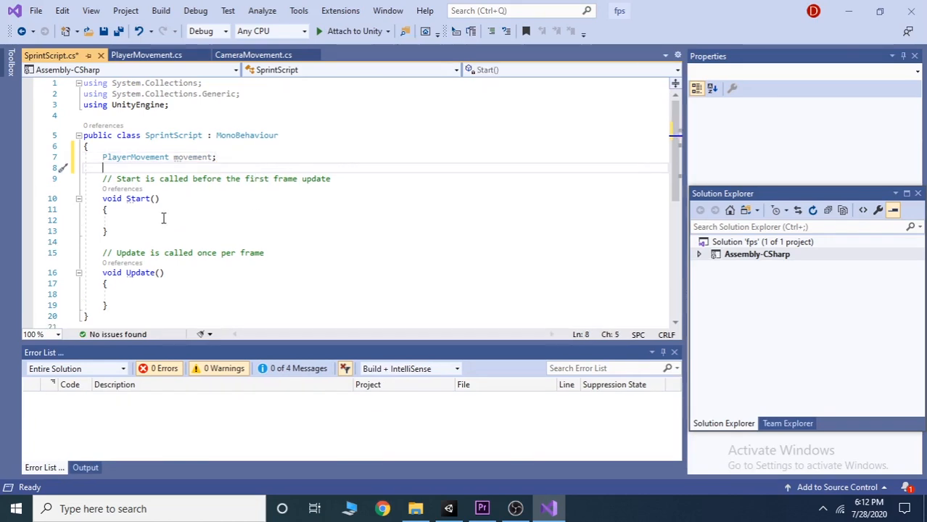
Declare public float speedBoost = 6f.
{"action": "type", "text": "public f"}
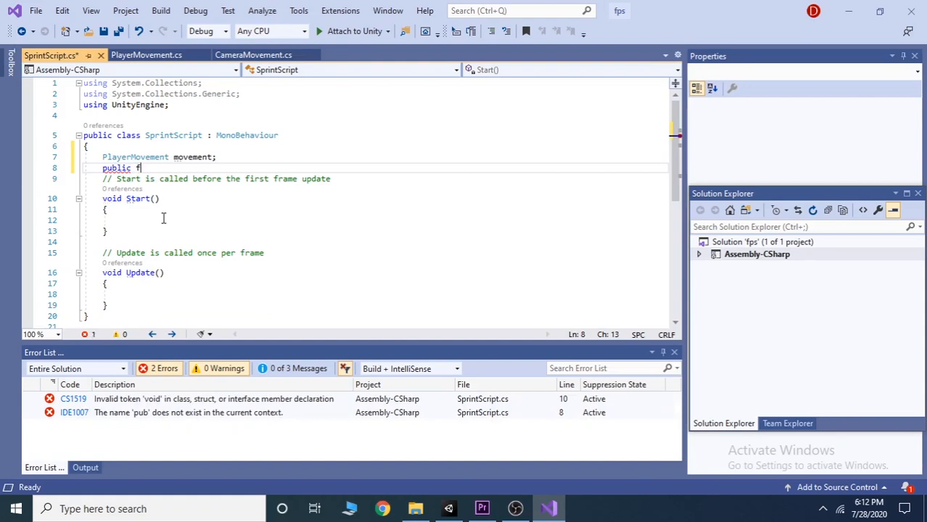
{"action": "type", "text": "loat"}
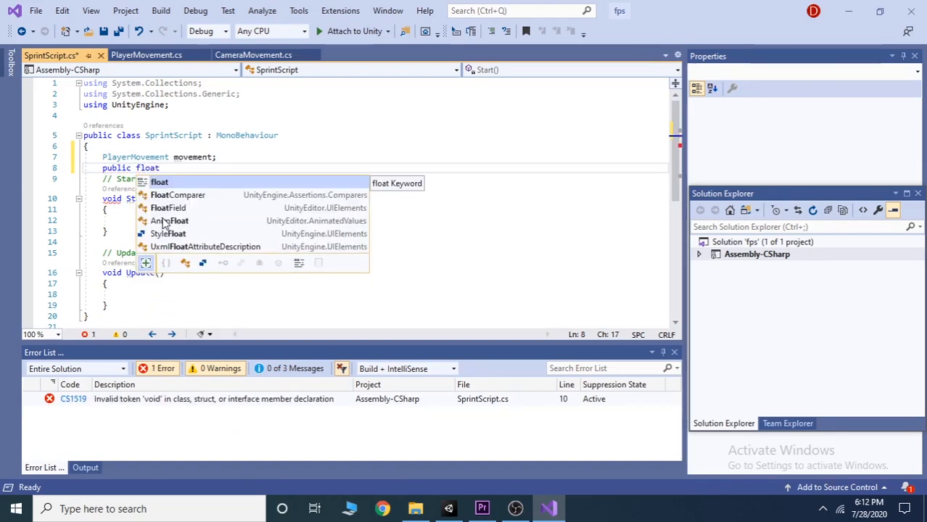
{"action": "type", "text": "speedB"}
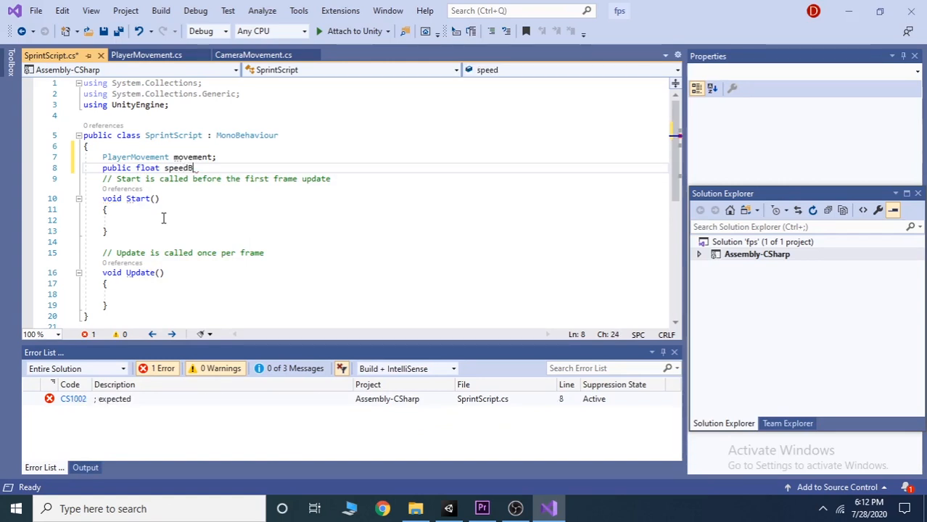
{"action": "type", "text": "oost ="}
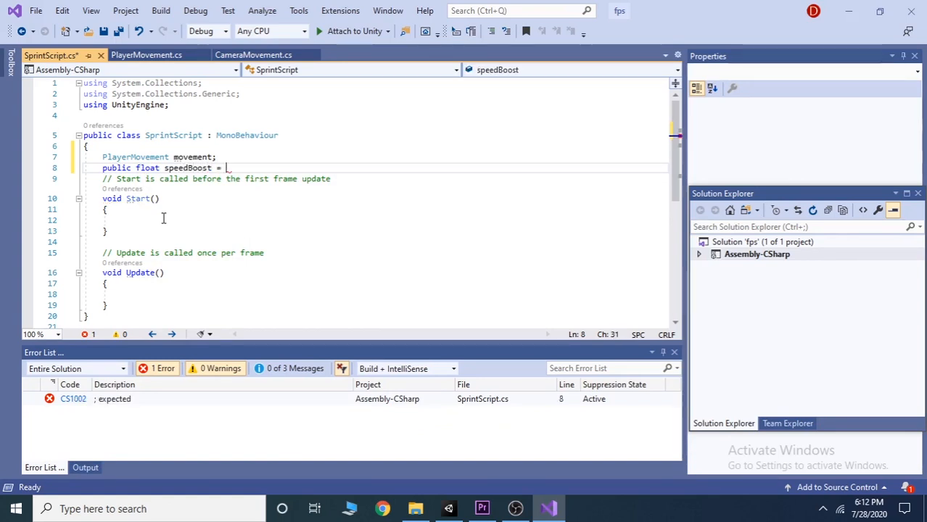
{"action": "type", "text": "6f;"}
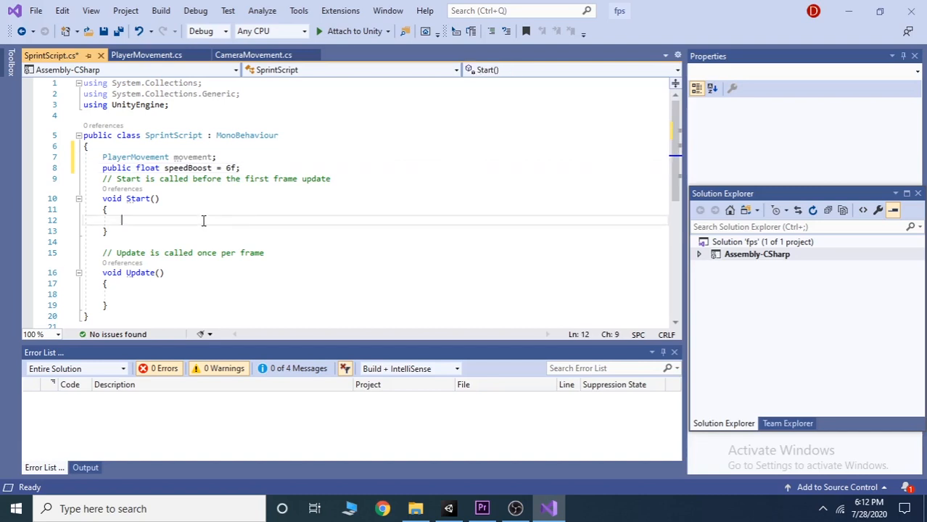
In Start(), assign movement = GetComponent<PlayerMovement>().
{"action": "type", "text": "movement ="}
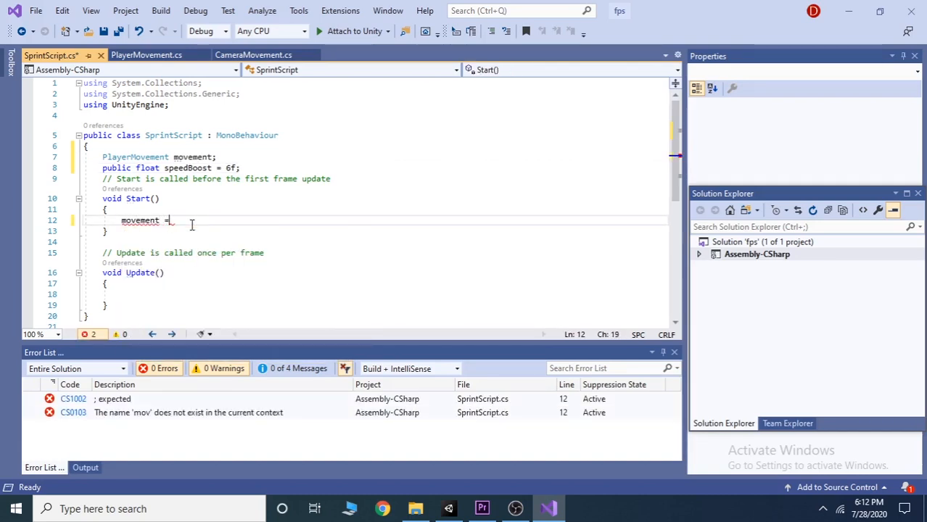
{"action": "type", "text": "GetComponent"}
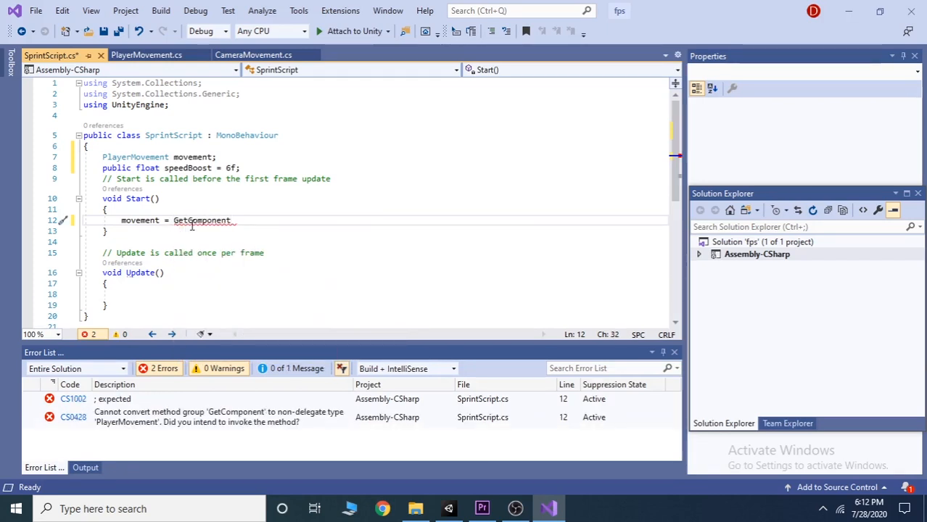
{"action": "type", "text": "<>"}
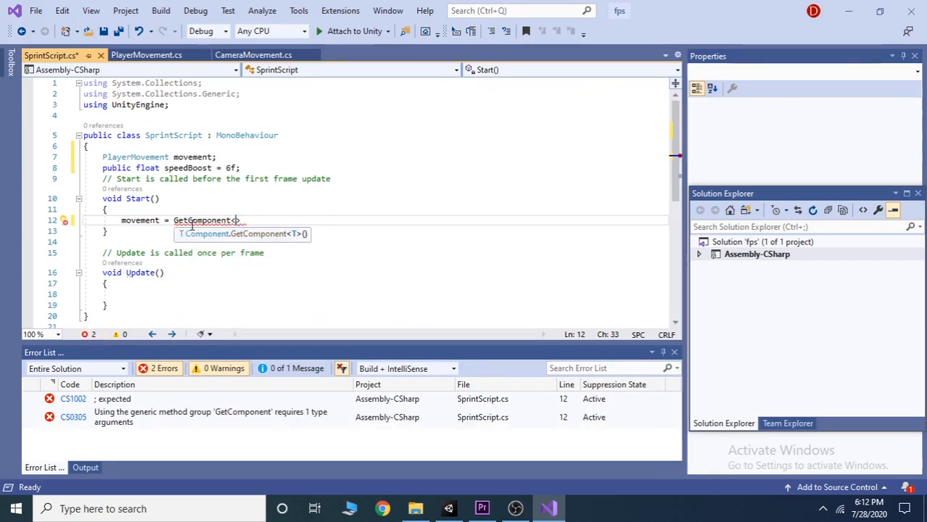
{"action": "type", "text": "PlayerMovement>"}
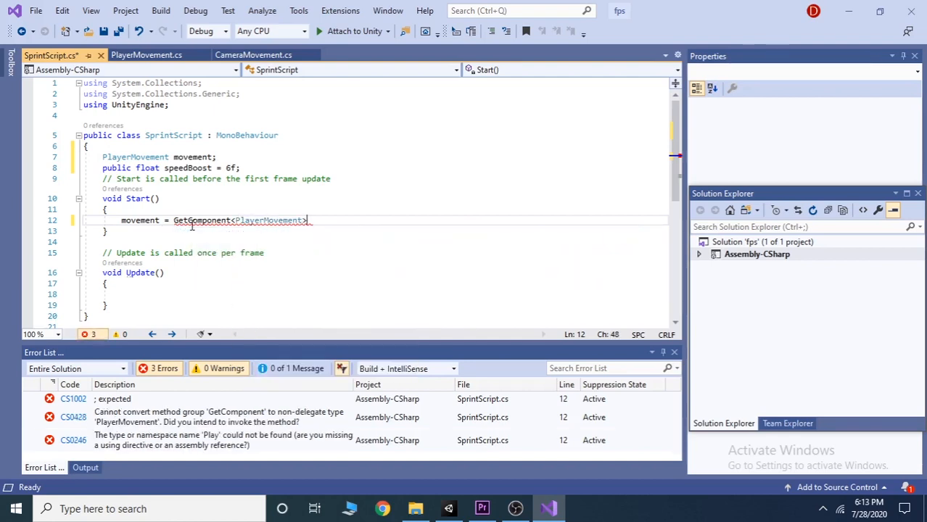
{"action": "type", "text": "();"}
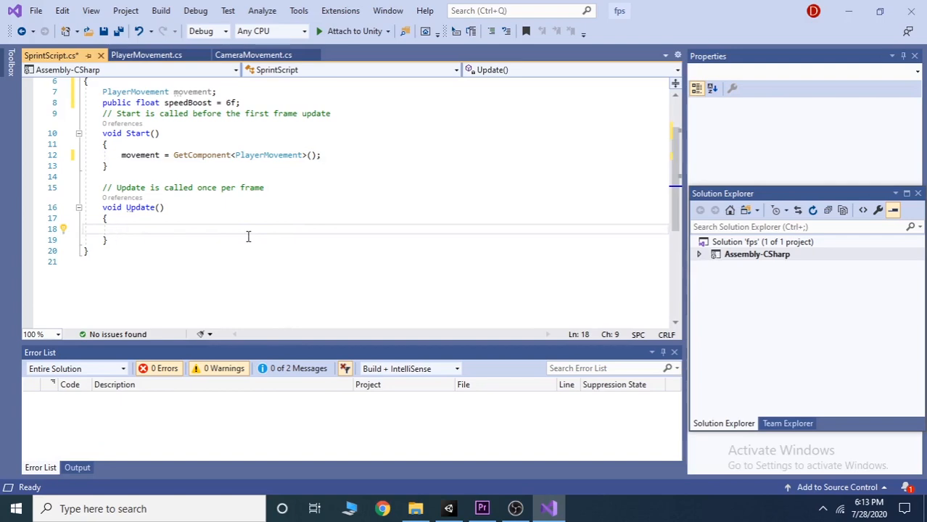
In Update(), add speedBoost to movement.speed when LeftShift goes down.
{"action": "type", "text": "if(Input.Ge"}
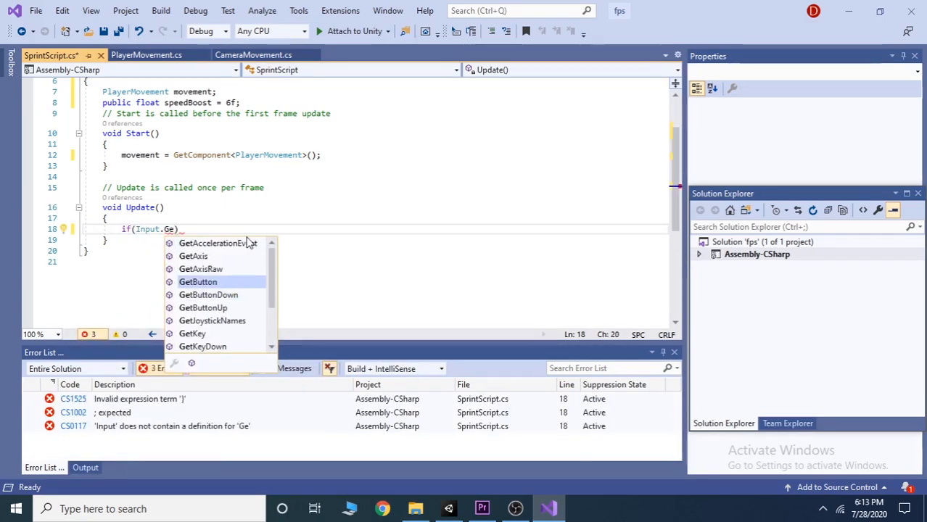
{"action": "type", "text": "tKeyDown("}
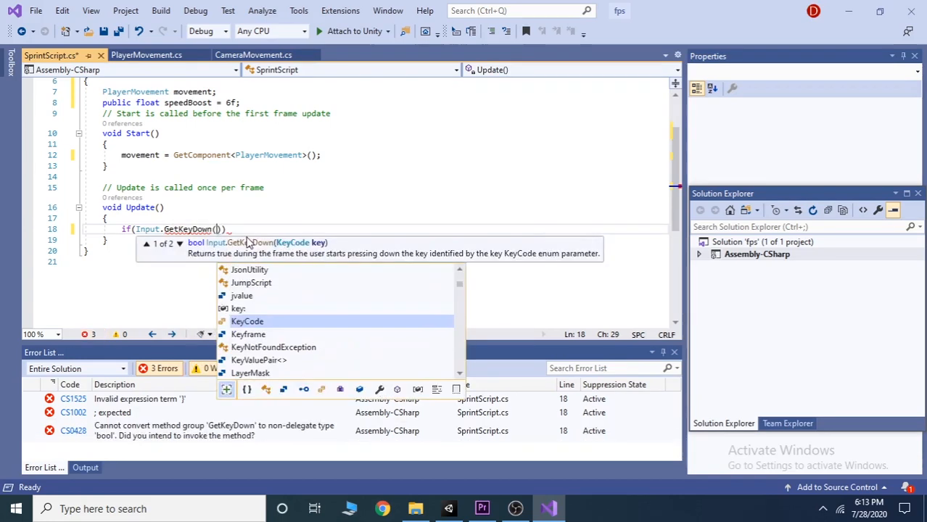
{"action": "type", "text": "KeyCode.LeftShift"}
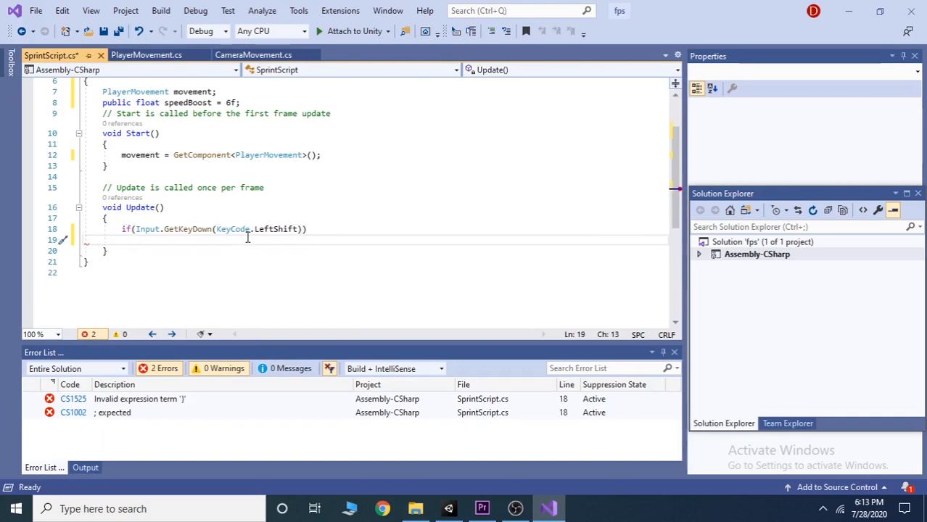
{"action": "type", "text": "movement.speed += speedBoost;"}
{"action": "type", "text": "else if"}
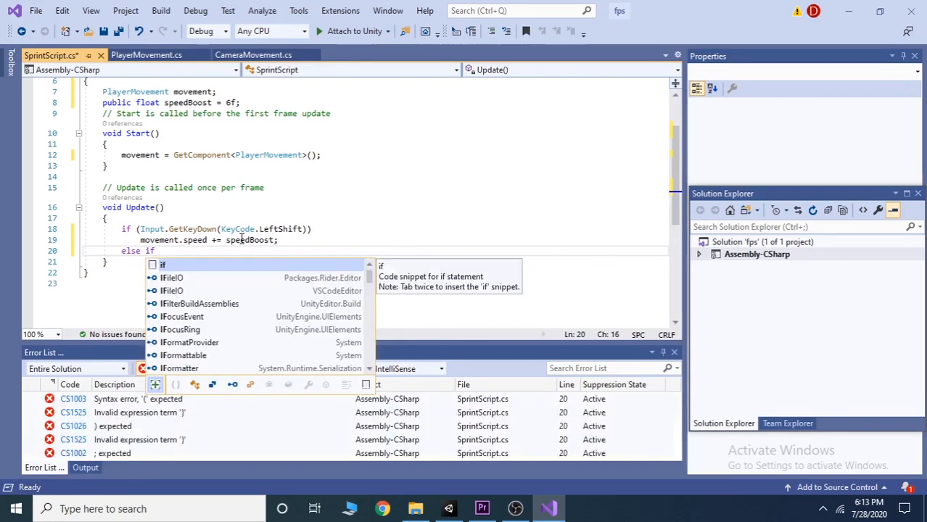
Subtract speedBoost when LeftShift is released, and save the script.
{"action": "type", "text": "(Input.GetKeyUp(key"}
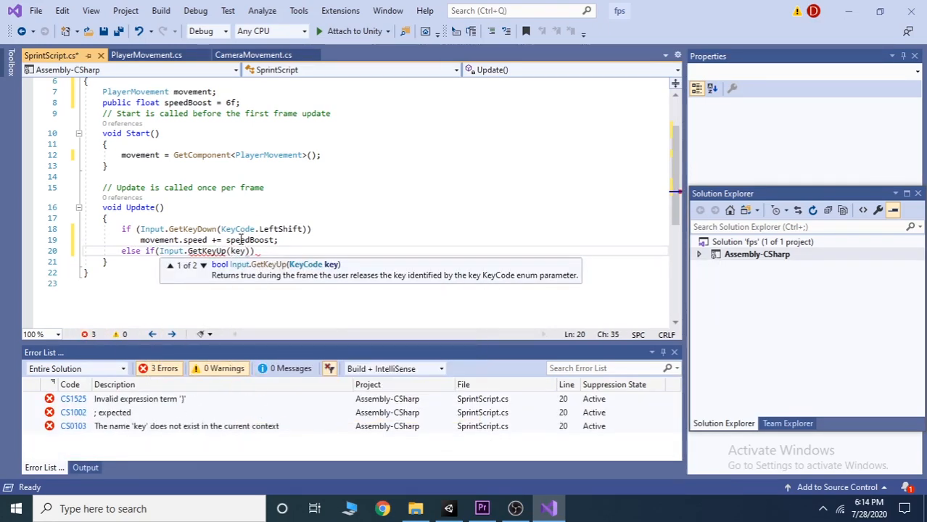
{"action": "type", "text": "eyCode.LeftShift"}
{"action": "type", "text": "movement.speed -= speedBoost;"}
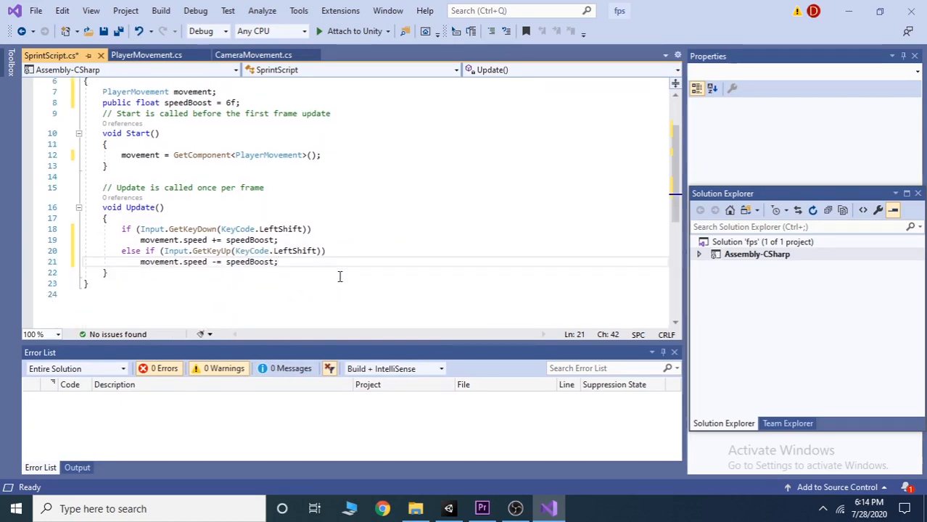
{"action": "key", "text": "ctrl+s"}
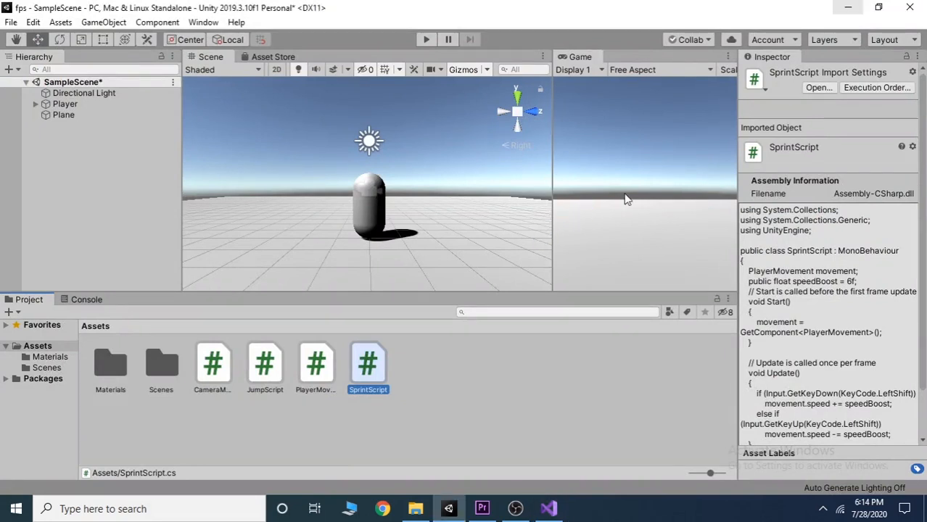
Start Play mode and focus the Game view to test sprinting with Left Shift.
{"action": "left_click", "coordinate": [426, 39]}
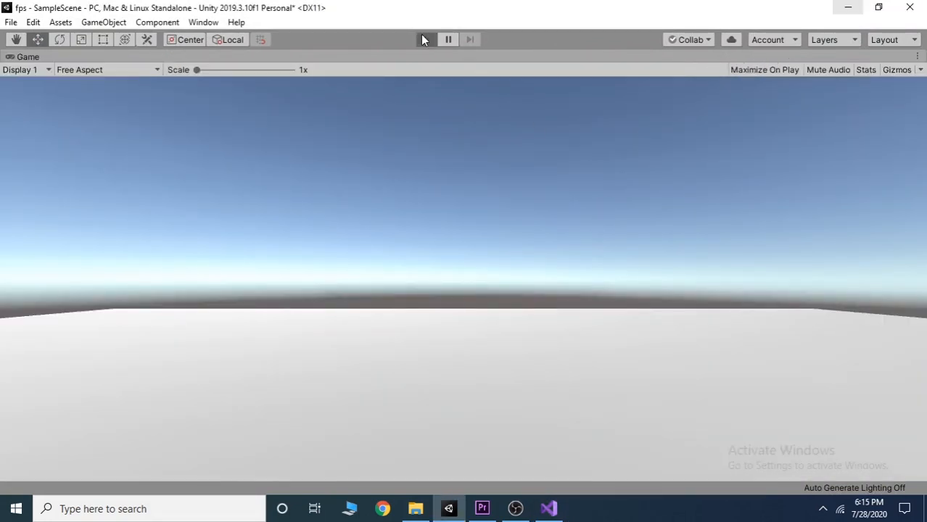
{"action": "left_click", "coordinate": [424, 39]}
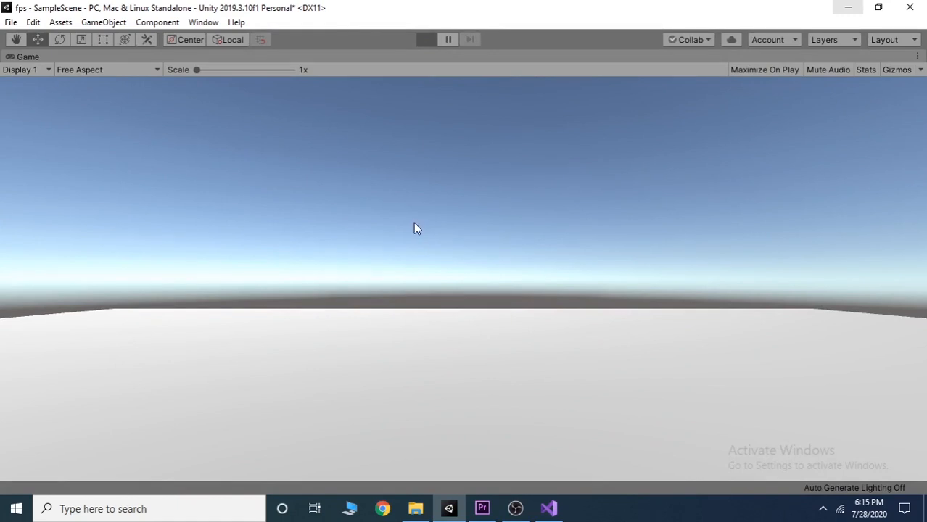
{"action": "left_click", "coordinate": [426, 39]}
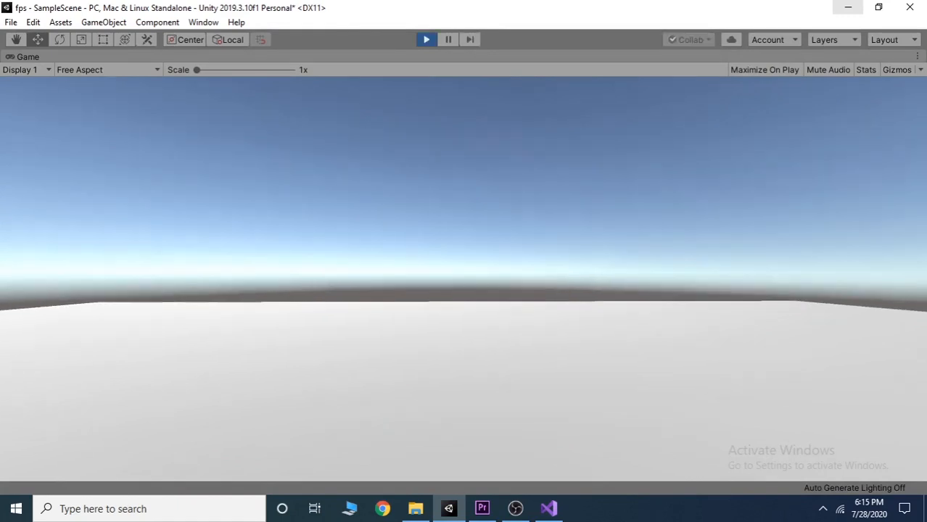